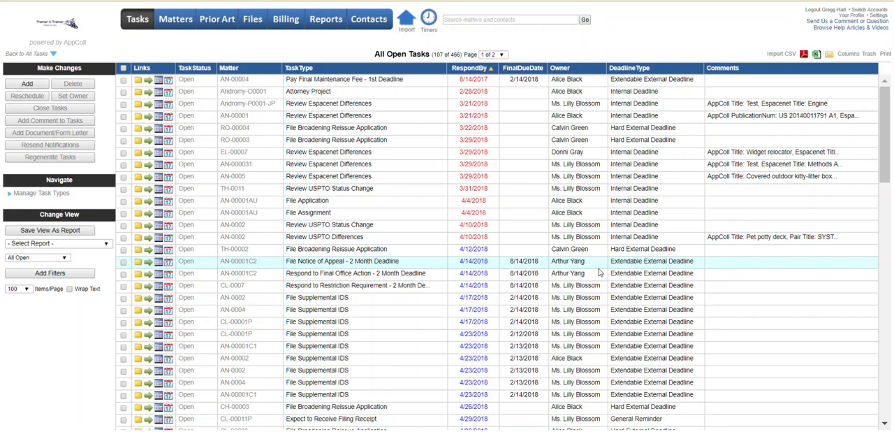
mouse_move(598, 271)
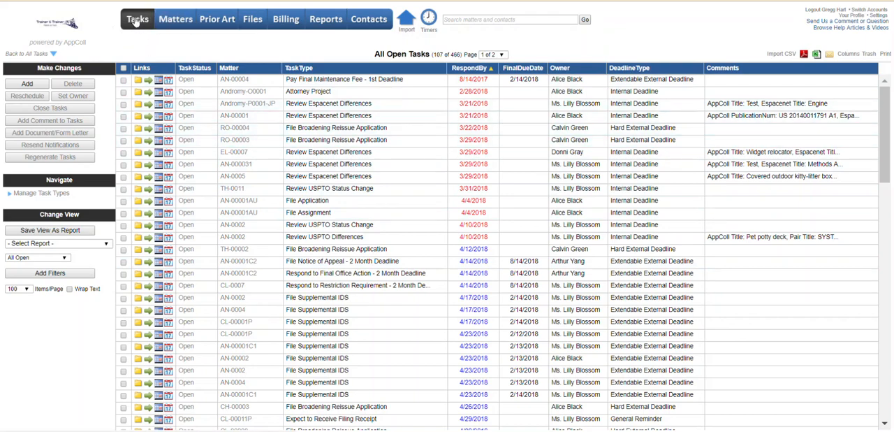
mouse_move(137, 19)
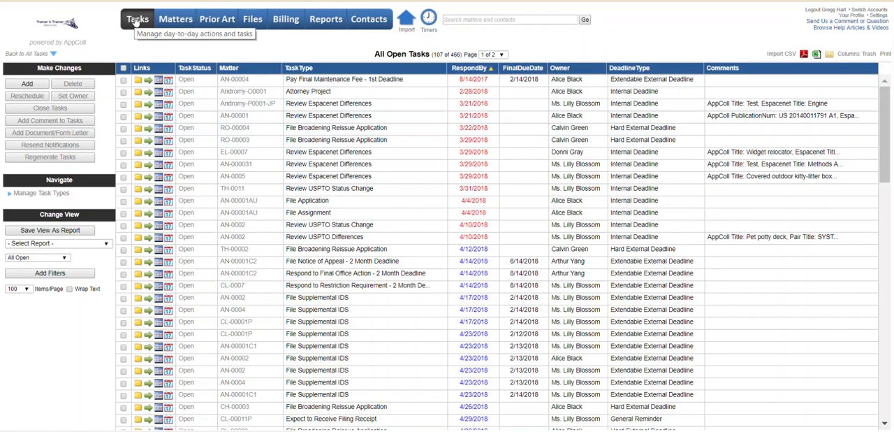
mouse_move(129, 12)
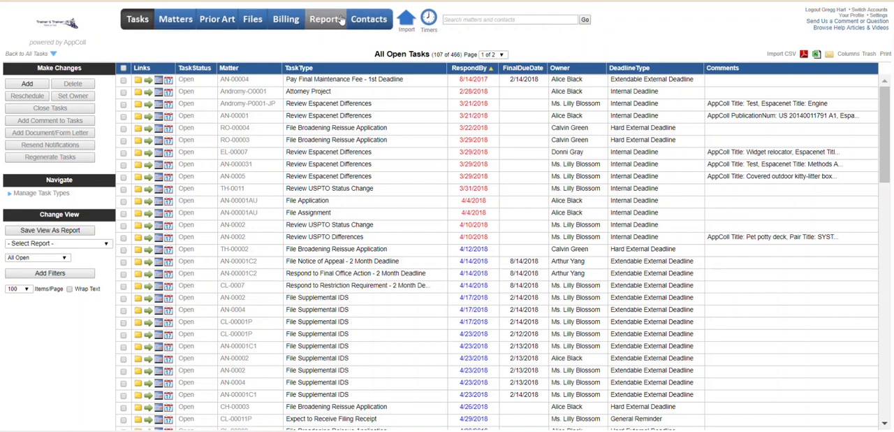
mouse_move(137, 19)
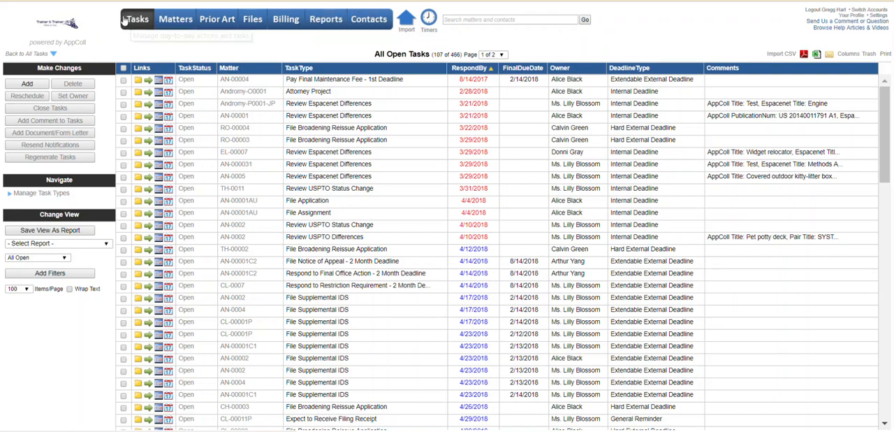
mouse_move(175, 19)
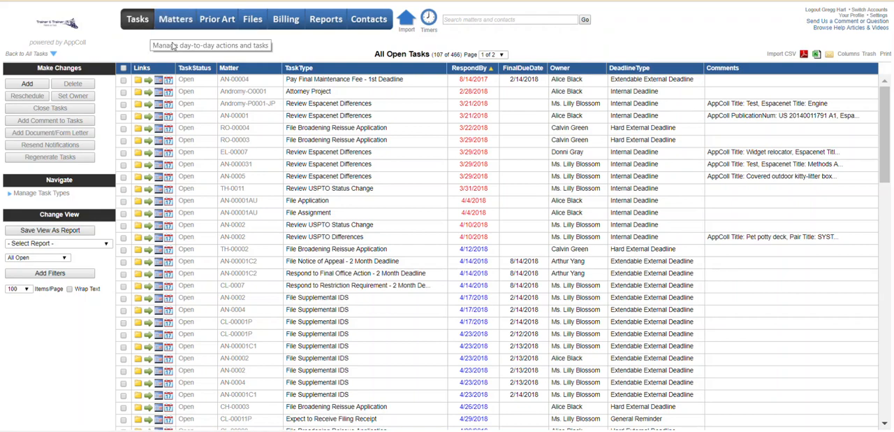
mouse_move(175, 19)
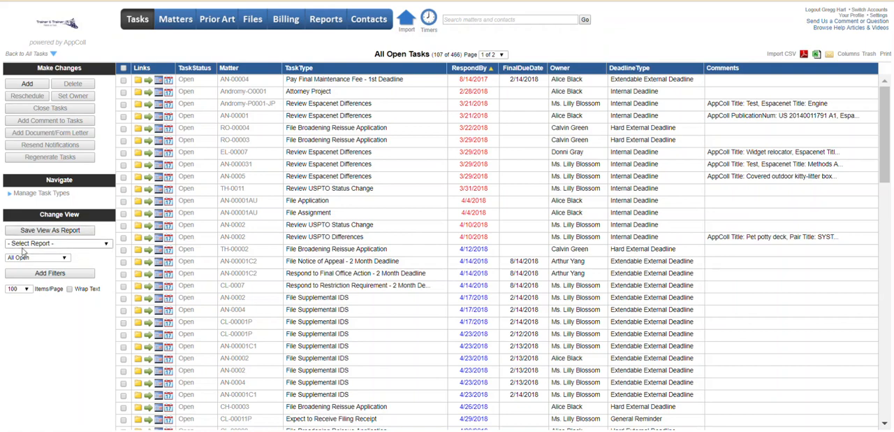
click(58, 243)
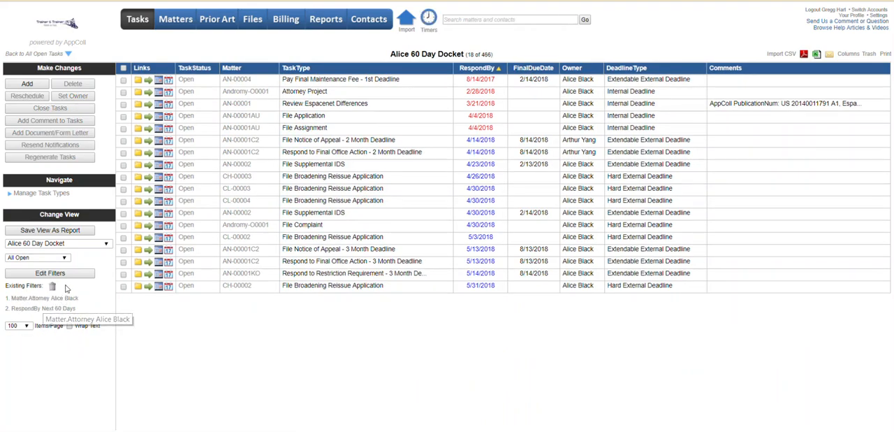
click(49, 273)
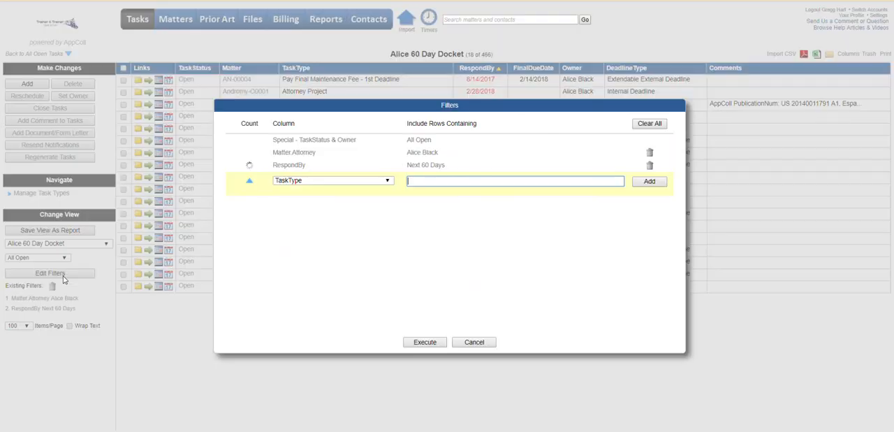
mouse_move(371, 155)
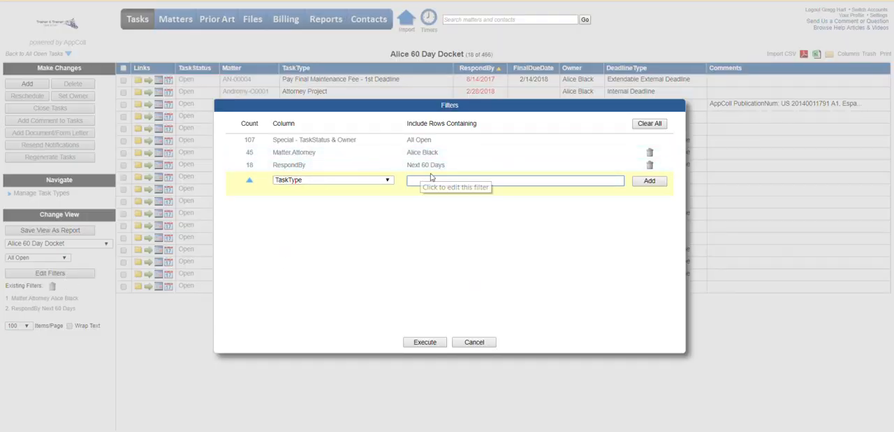
mouse_move(474, 342)
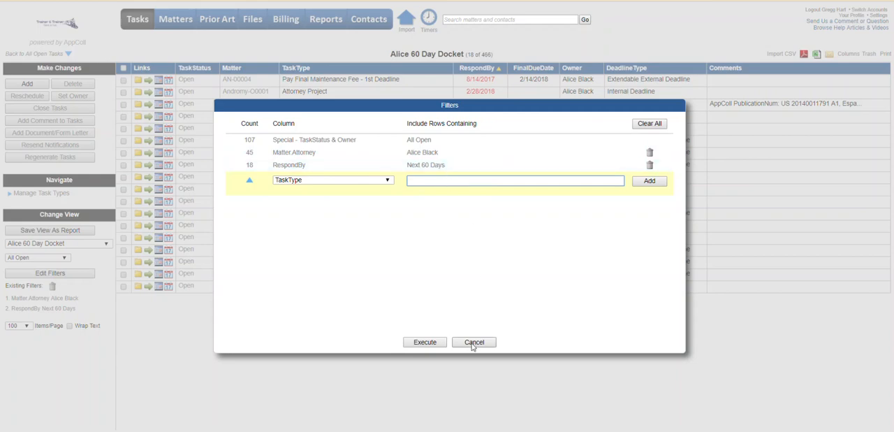
click(474, 342)
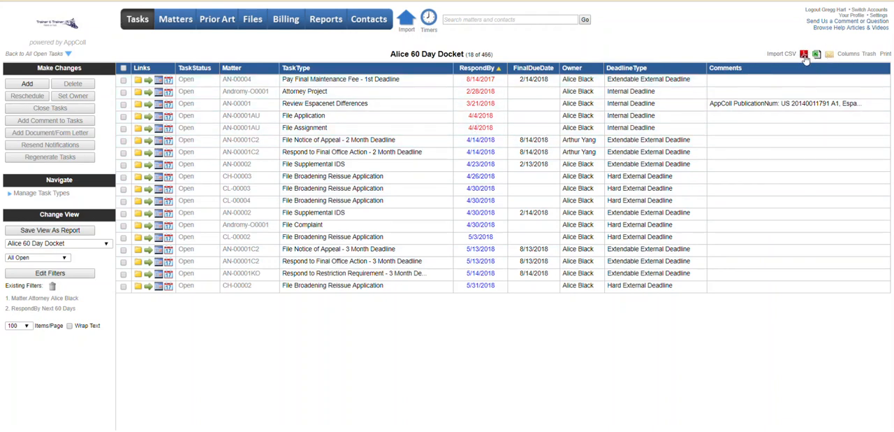
Generate a one-page PDF of the 18-task Alice 60 Day Docket.
click(804, 54)
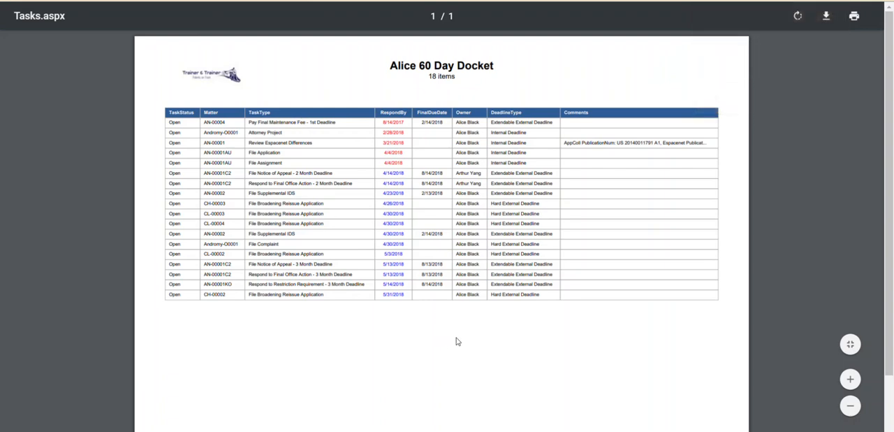
mouse_move(680, 200)
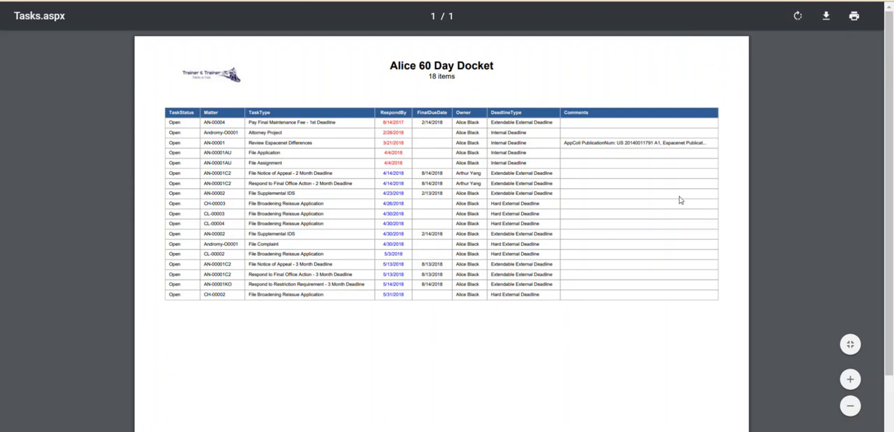
mouse_move(826, 15)
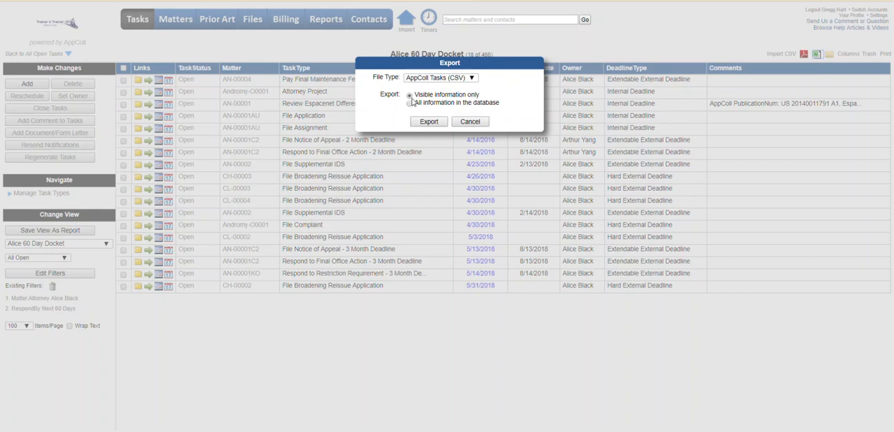
mouse_move(475, 132)
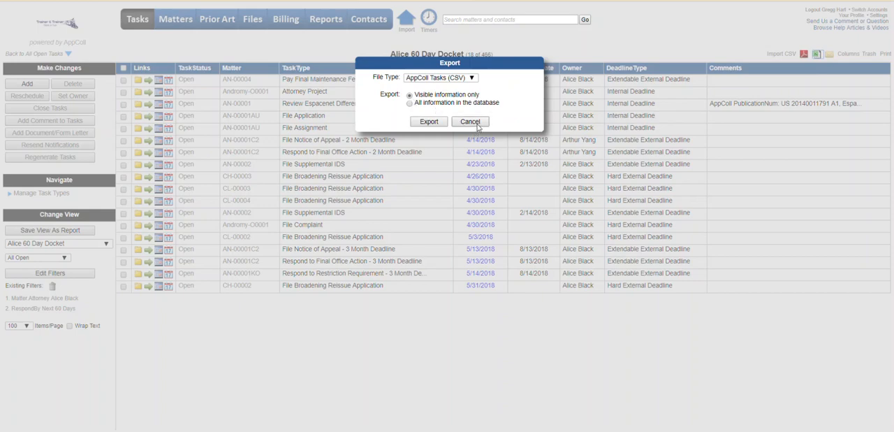
Cancel the CSV export options to return to the 18-task docket list.
click(469, 121)
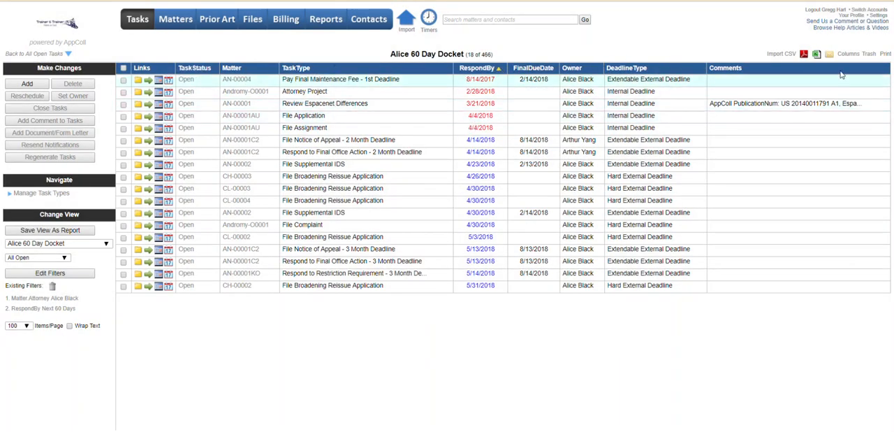
Review the Available Columns list in Select Columns & Display Order, then cancel without changes.
click(848, 54)
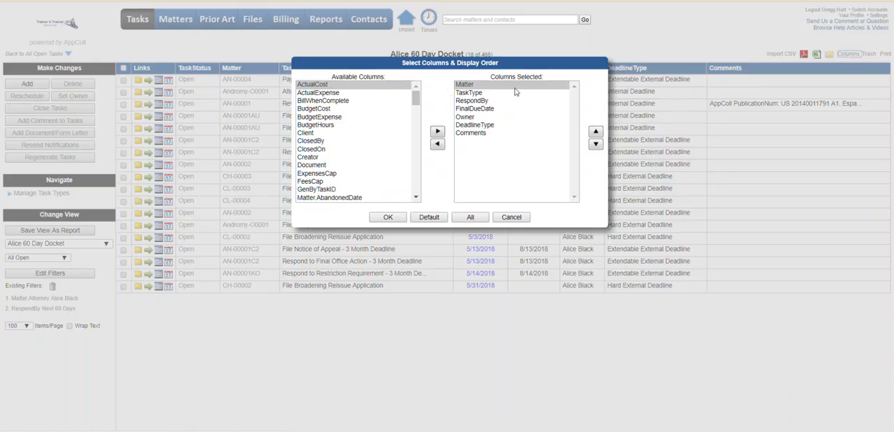
scroll(down, 3)
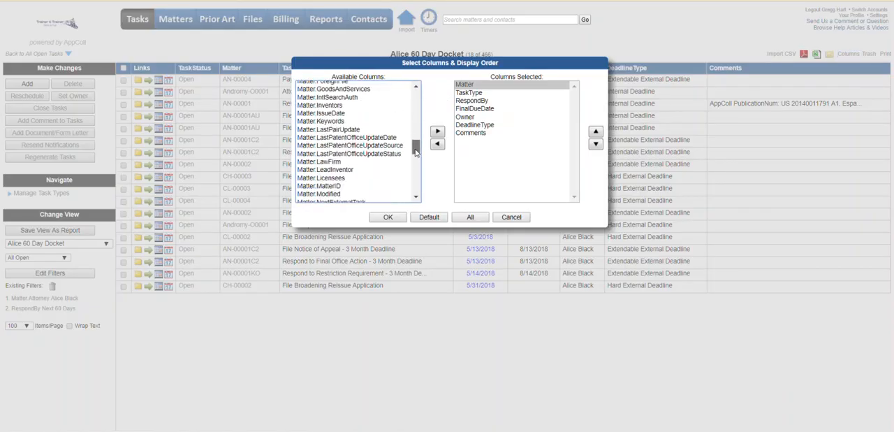
scroll(up, 3)
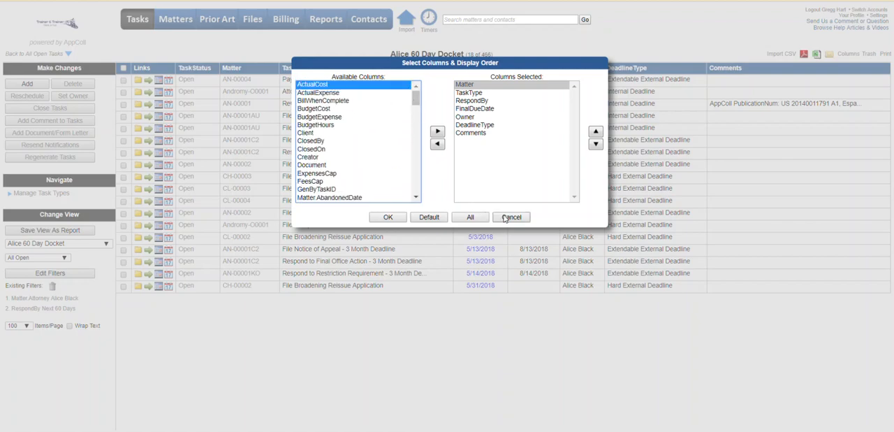
click(511, 216)
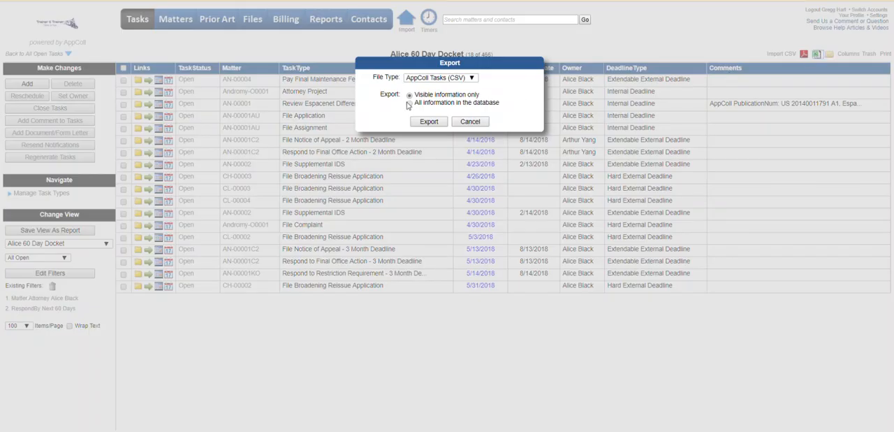
Export the docket tasks to CSV with 'Visible information only' selected.
click(410, 103)
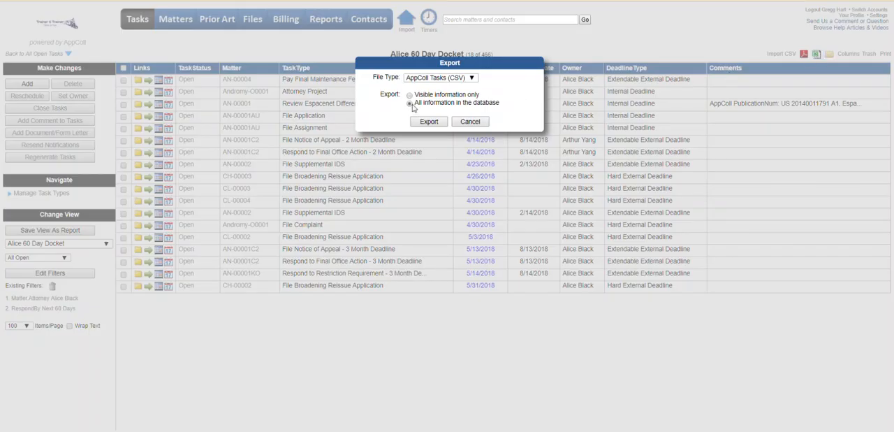
click(410, 103)
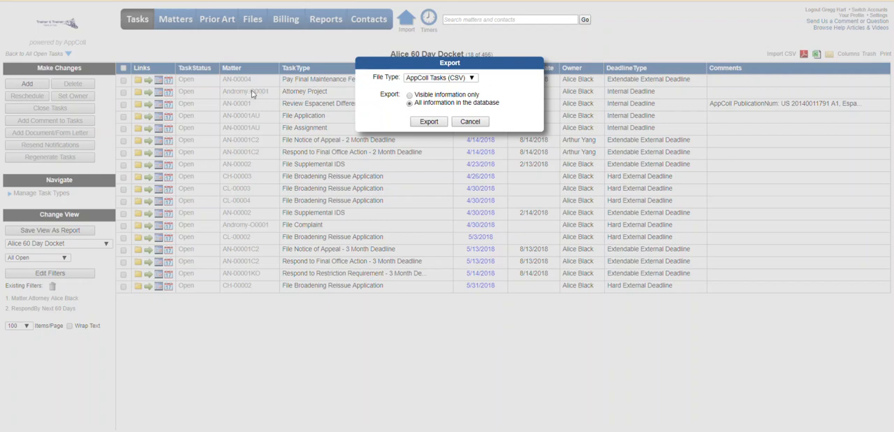
mouse_move(224, 218)
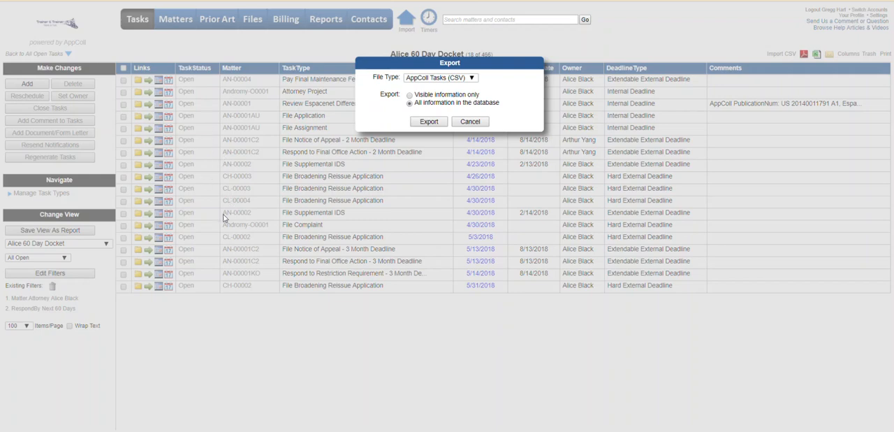
click(409, 94)
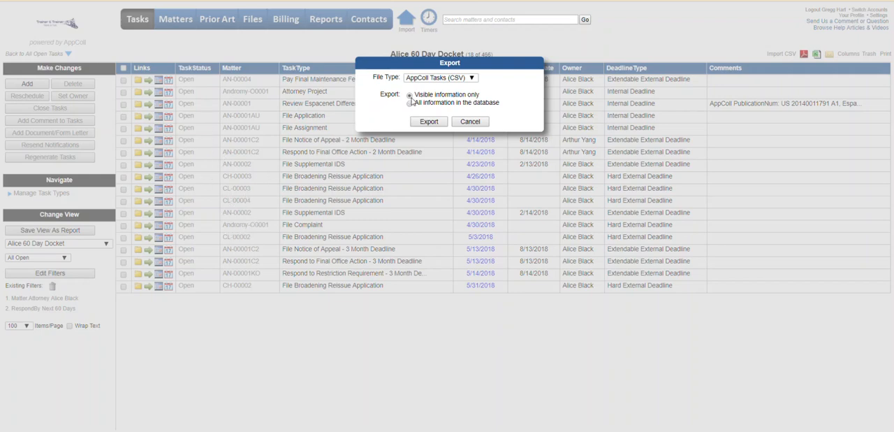
click(470, 121)
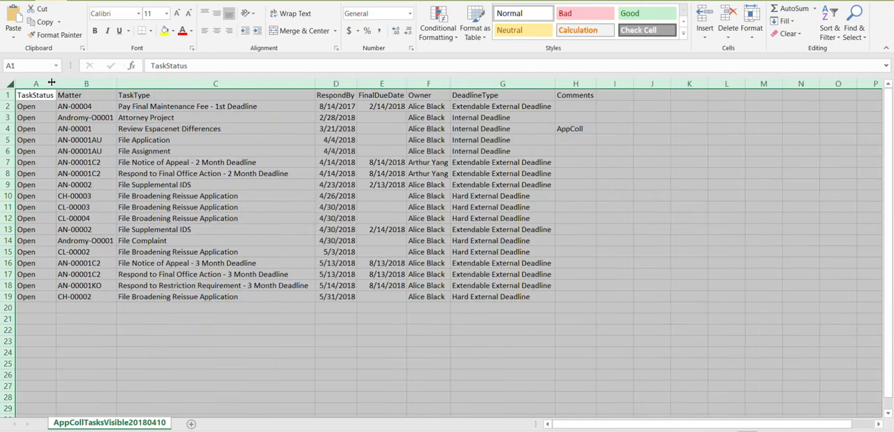
Deselect the sheet and close the exported CSV in Excel, answering the save prompt.
click(615, 207)
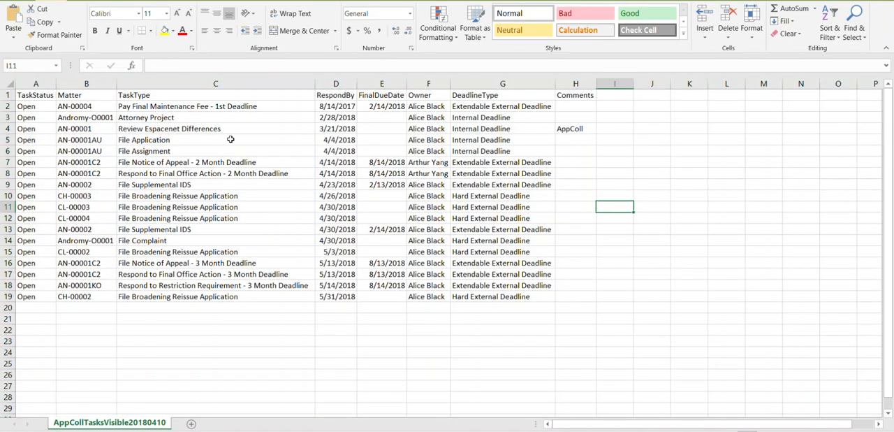
mouse_move(303, 127)
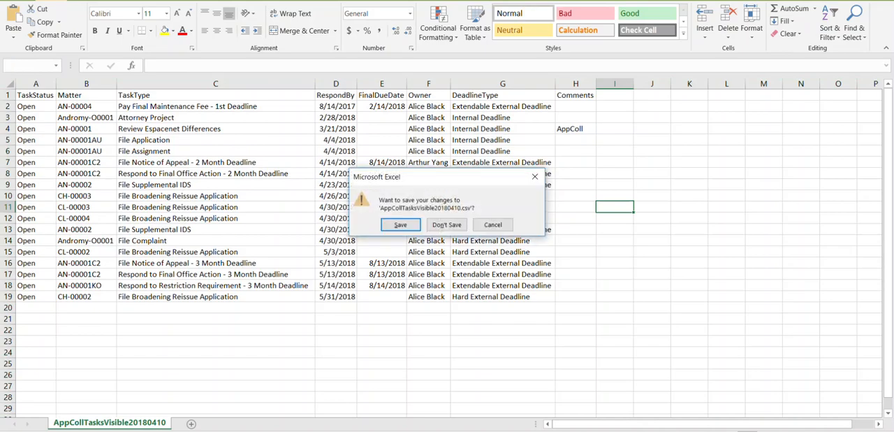
click(446, 224)
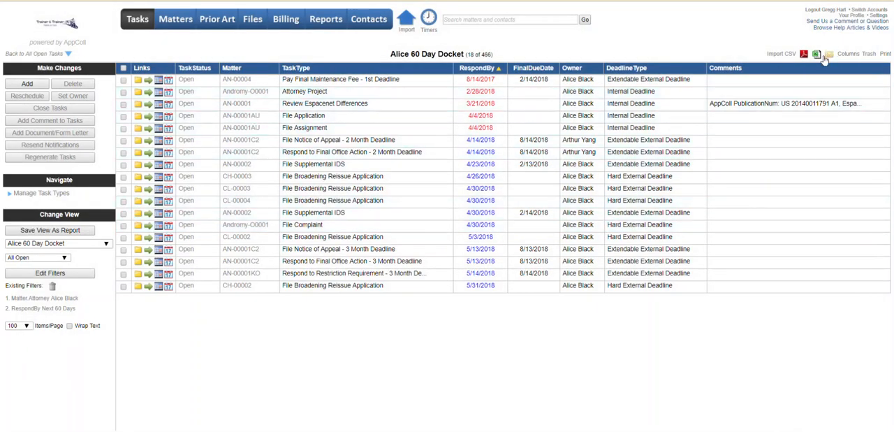
mouse_move(830, 55)
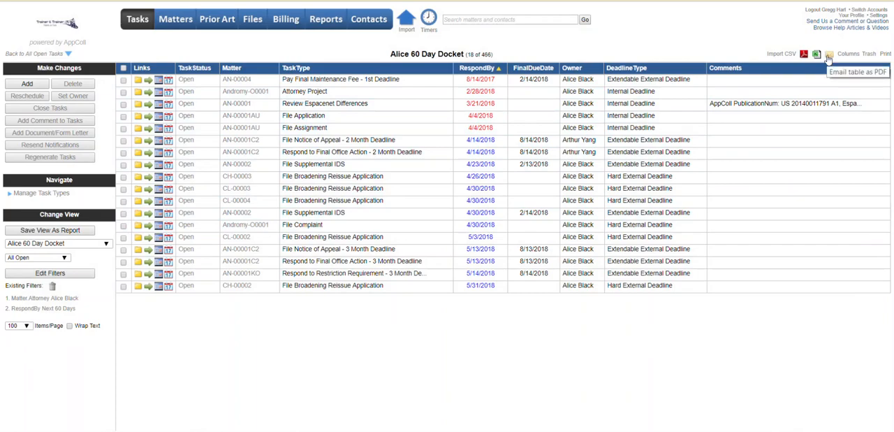
Email the Alice 60 Day Docket as a PDF, reviewing recipient and subject before sending.
click(830, 55)
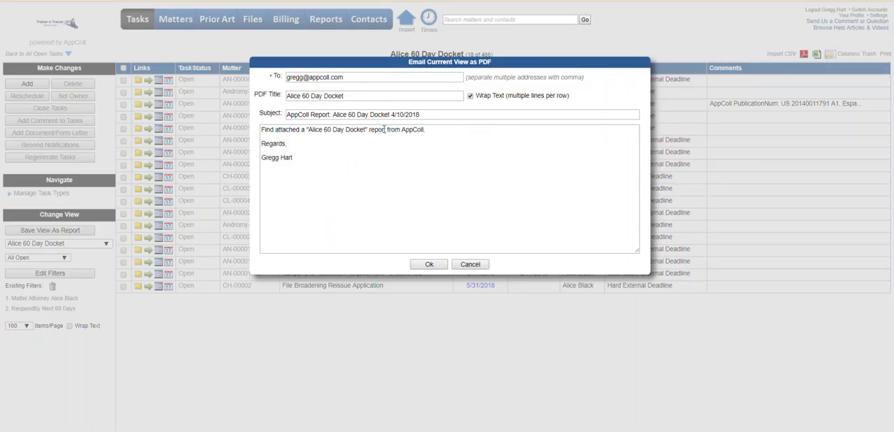
triple_click(373, 77)
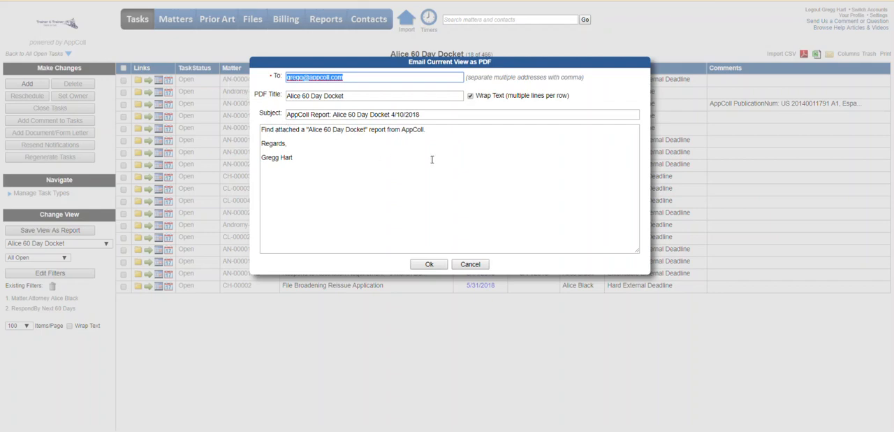
mouse_move(457, 112)
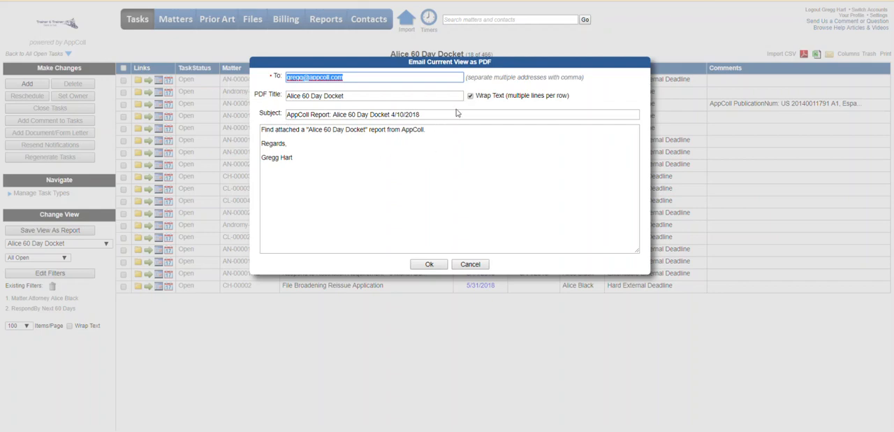
mouse_move(504, 136)
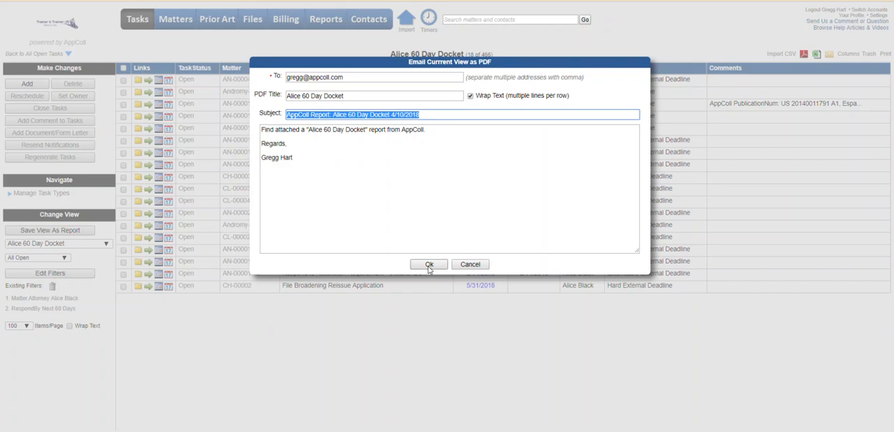
click(429, 264)
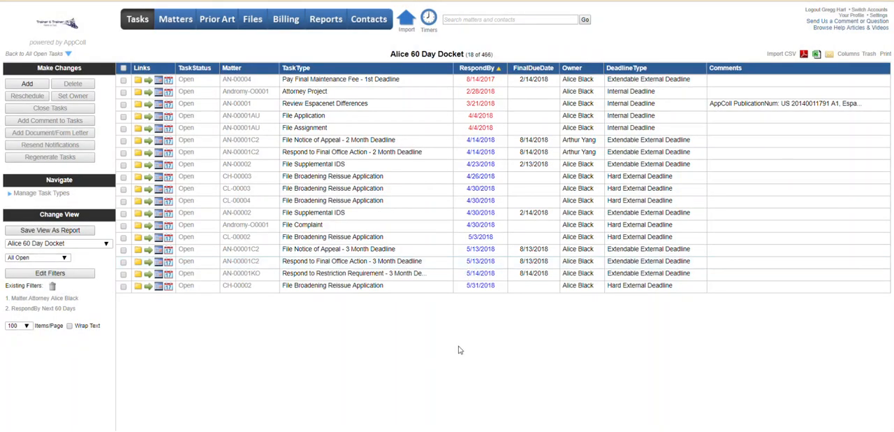